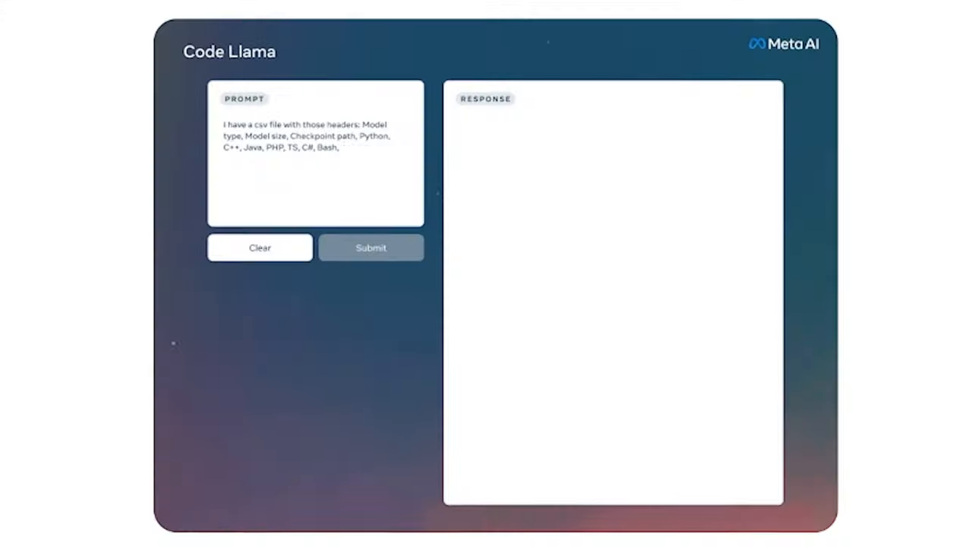
Submit the CSV heatmap prompt asking for a seaborn correlation heatmap with the upper triangle masked
click(370, 247)
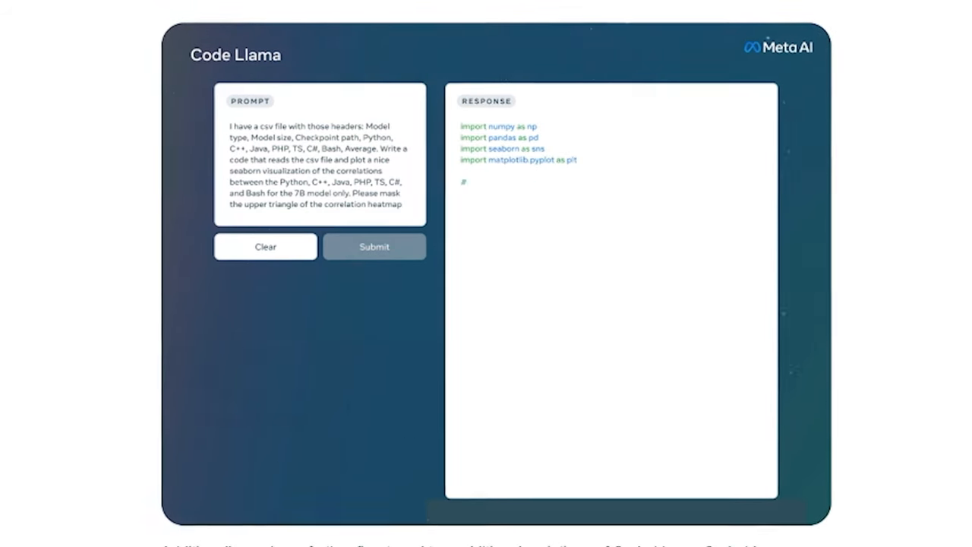